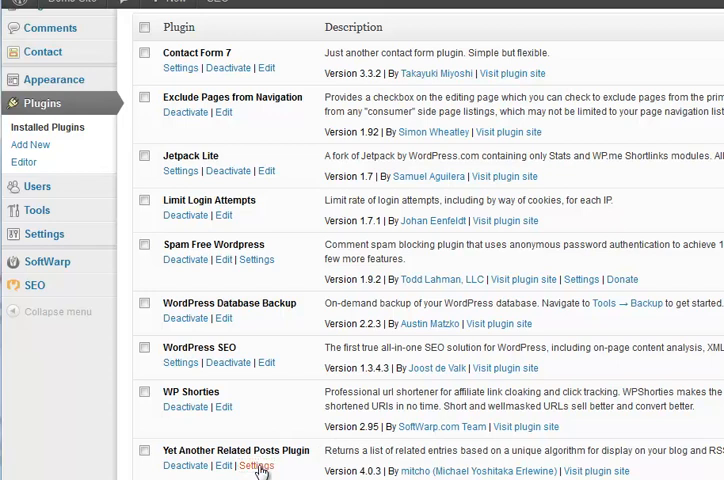
Navigate the admin sidebar past the related posts plugin to reach the WP Shorties page
{"action": "left_click", "coordinate": [256, 466]}
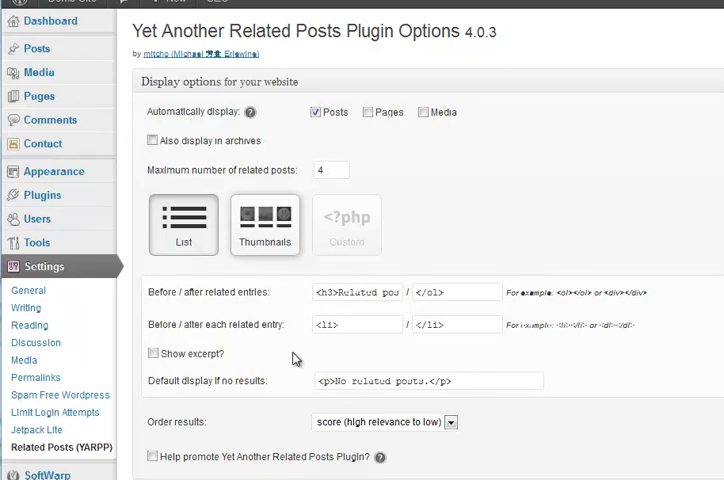
{"action": "mouse_move", "coordinate": [79, 315]}
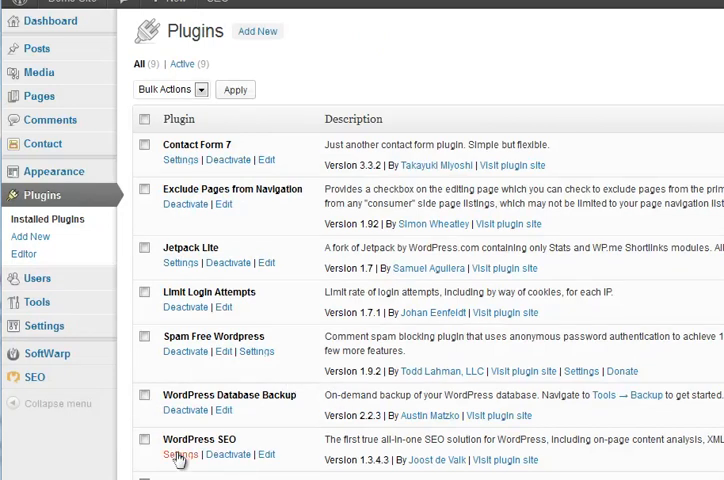
{"action": "scroll", "scroll_direction": "down", "scroll_amount": 3}
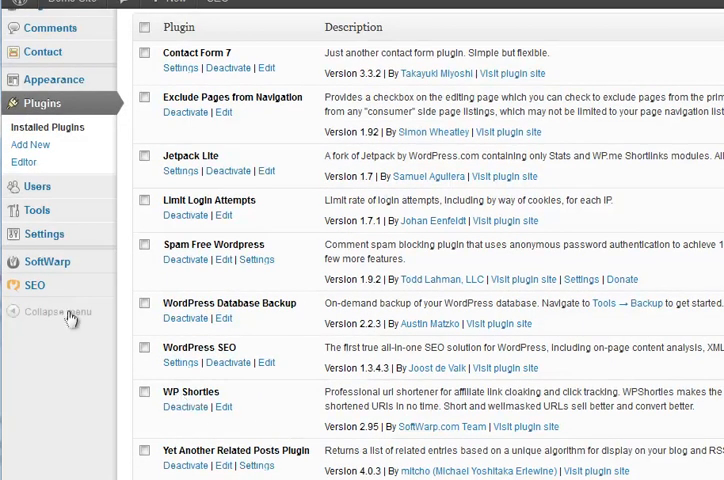
{"action": "mouse_move", "coordinate": [48, 266]}
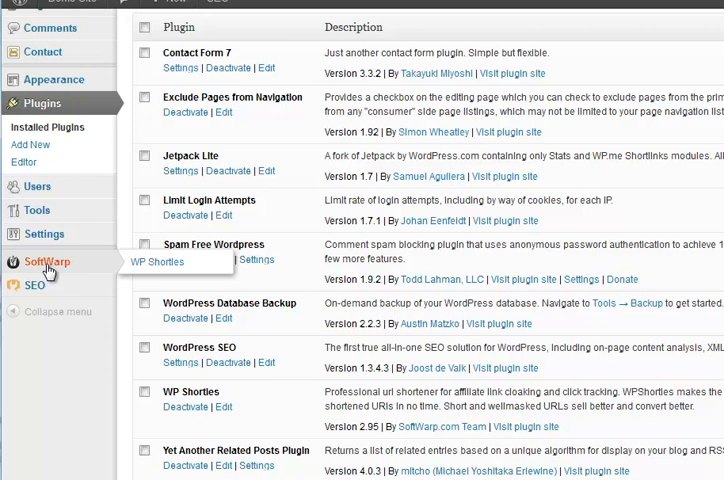
{"action": "mouse_move", "coordinate": [43, 268]}
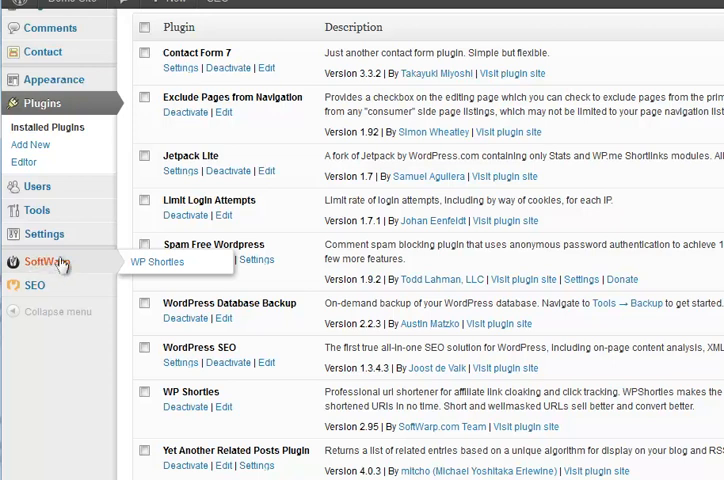
{"action": "mouse_move", "coordinate": [160, 266]}
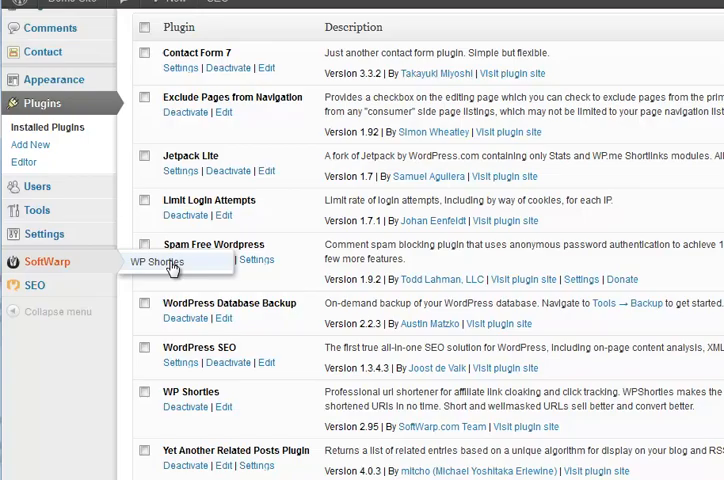
{"action": "left_click", "coordinate": [158, 262]}
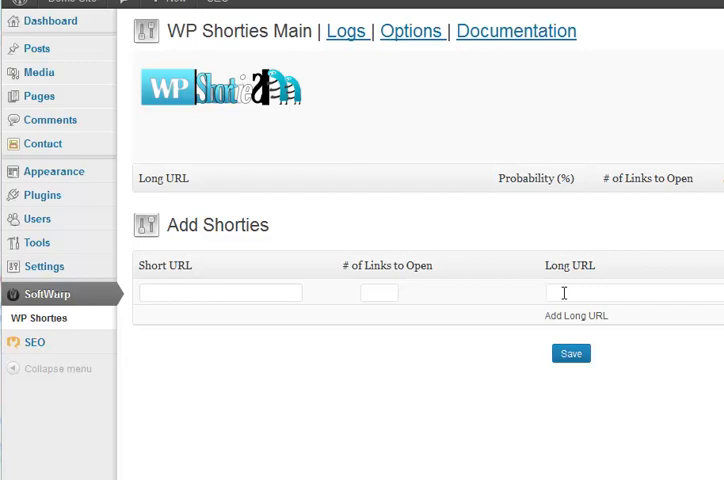
{"action": "type", "text": "http://trevordumbleton.com/"}
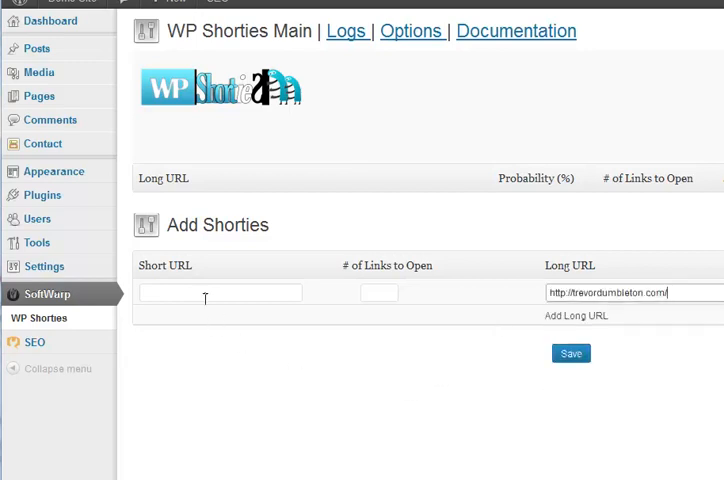
{"action": "type", "text": "q2htf"}
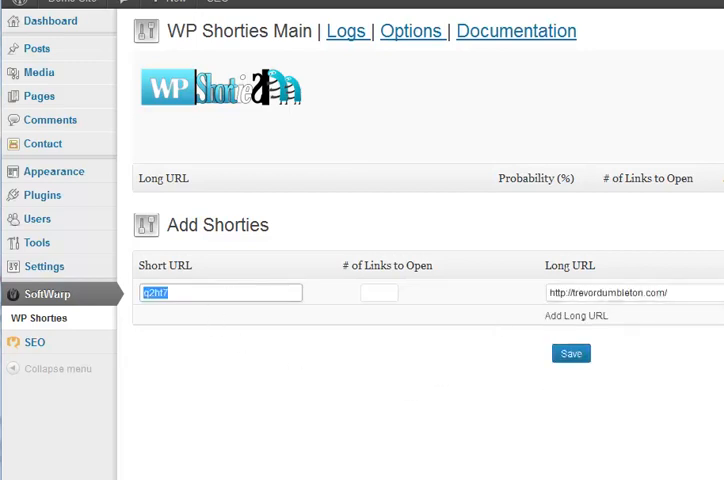
{"action": "mouse_move", "coordinate": [320, 380]}
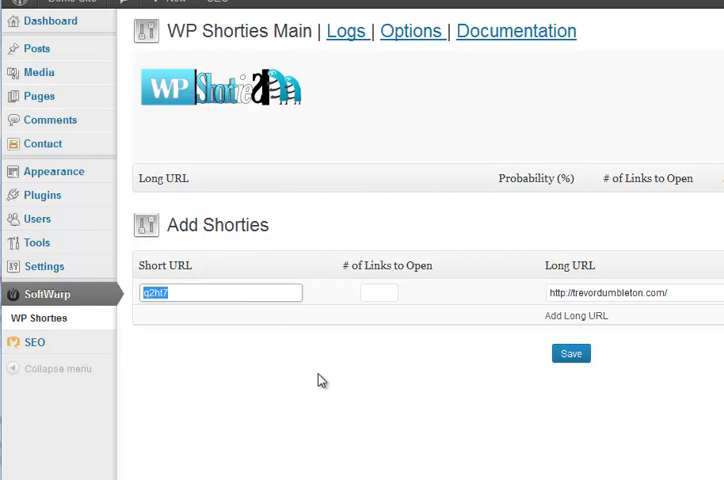
{"action": "type", "text": "trevor"}
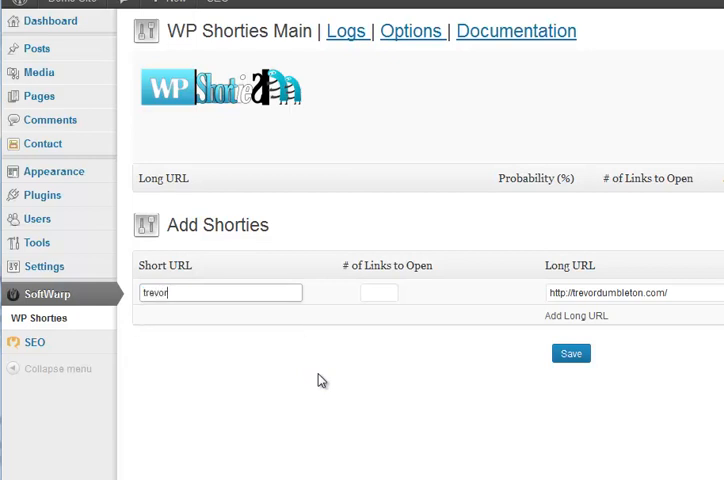
{"action": "mouse_move", "coordinate": [571, 353]}
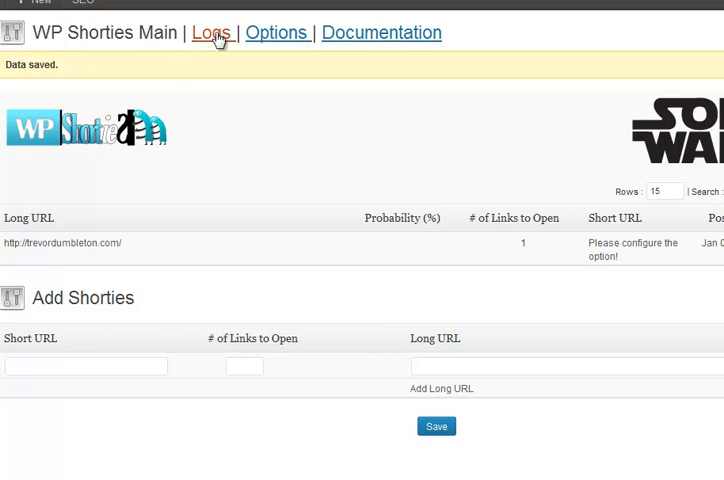
{"action": "mouse_move", "coordinate": [278, 33]}
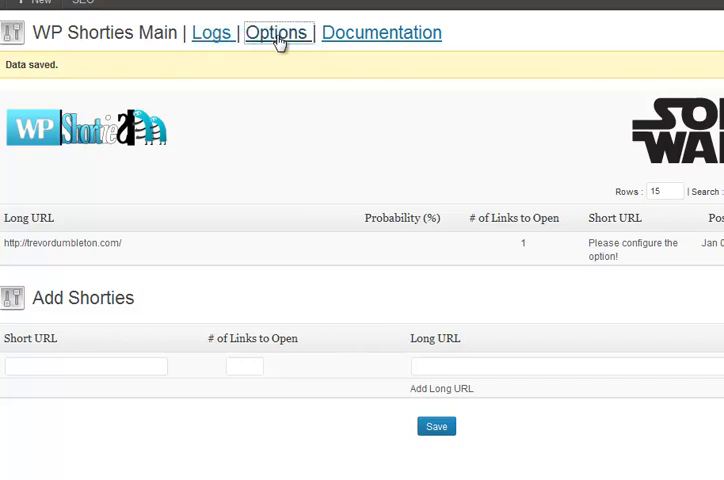
Save WP Shorties options with directory 'go', then return to the Main shortie list
{"action": "left_click", "coordinate": [278, 32]}
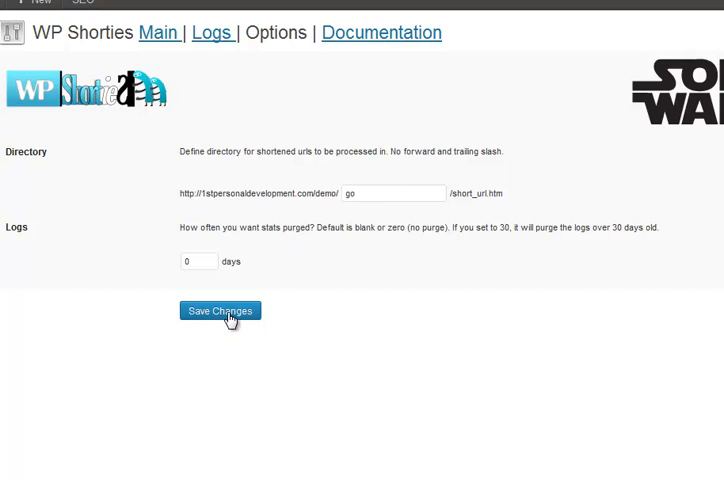
{"action": "left_click", "coordinate": [219, 310]}
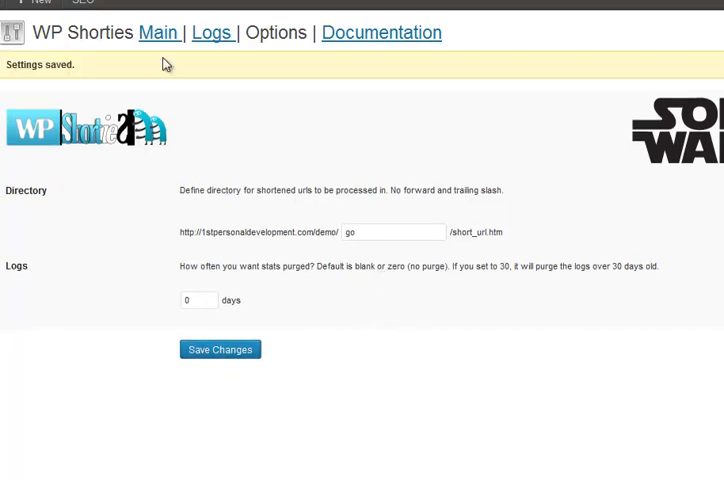
{"action": "left_click", "coordinate": [158, 32]}
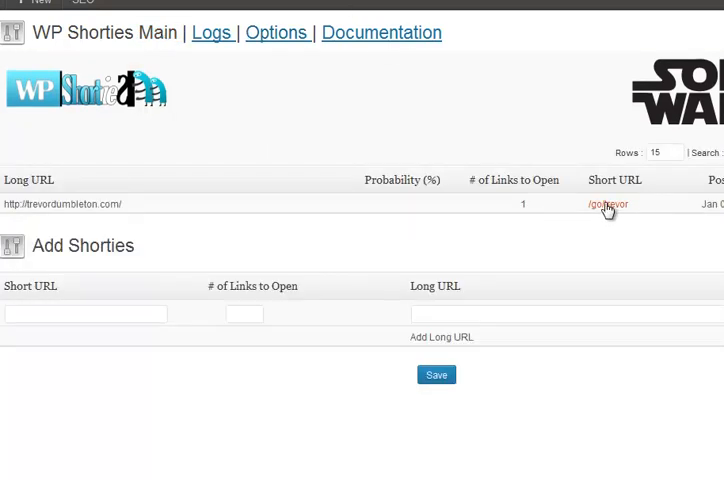
{"action": "right_click", "coordinate": [606, 204]}
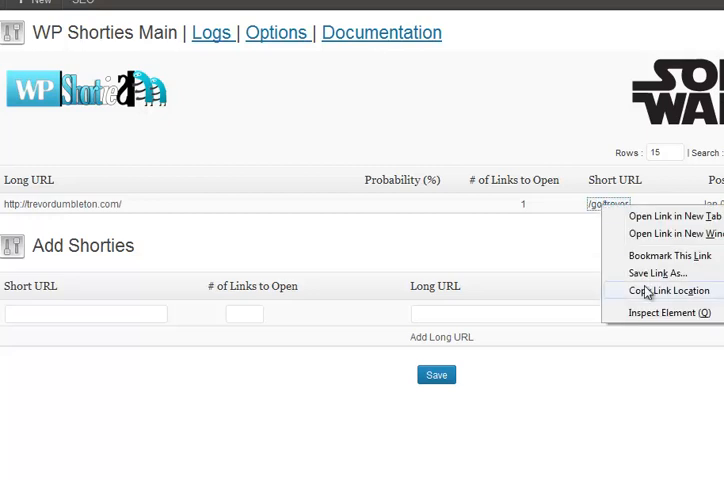
{"action": "left_click", "coordinate": [666, 290]}
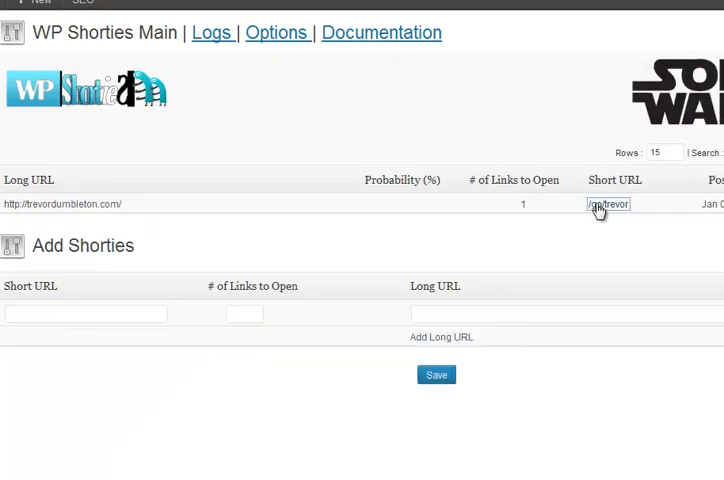
{"action": "right_click", "coordinate": [606, 204]}
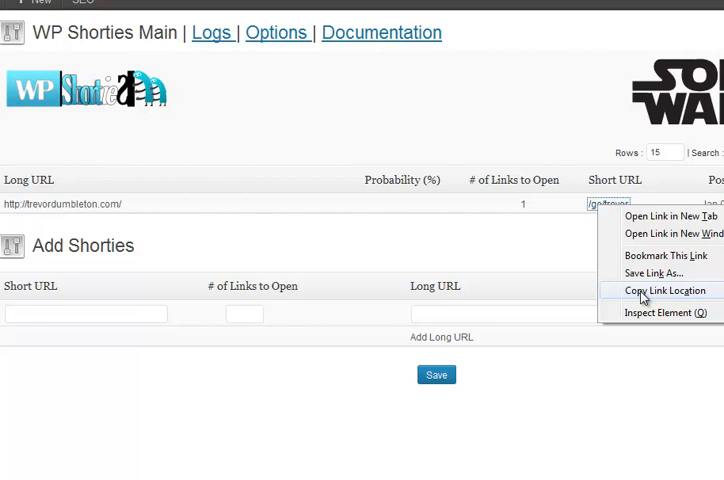
{"action": "left_click", "coordinate": [661, 290]}
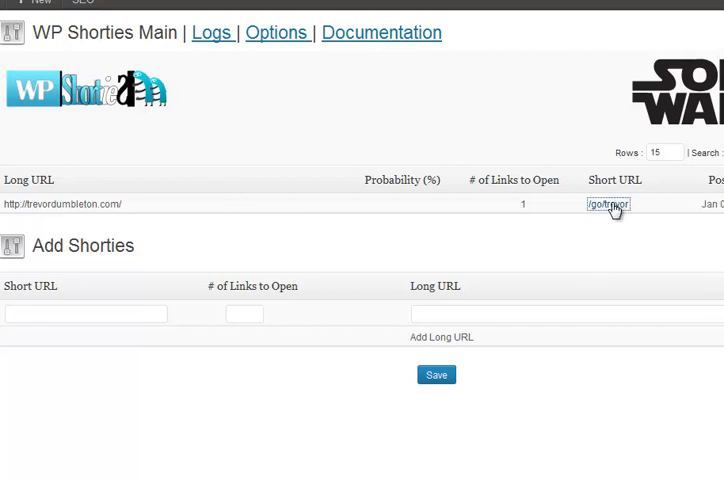
{"action": "left_click", "coordinate": [607, 204]}
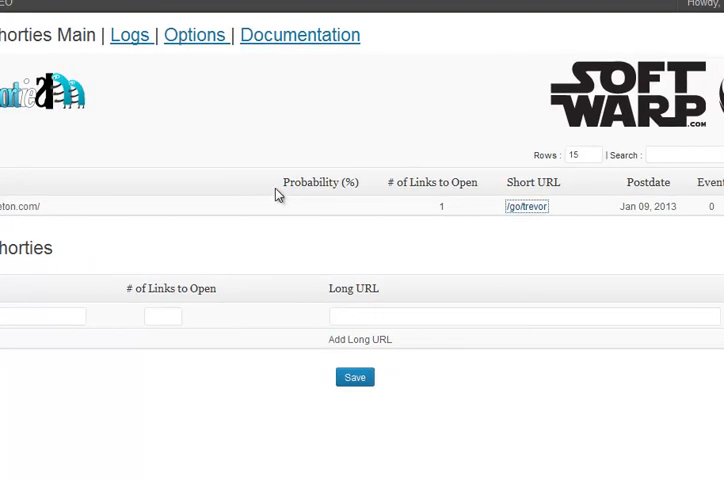
Reload the WP Shorties Main page so /go/trevor's Events count shows 1
{"action": "left_click", "coordinate": [526, 206]}
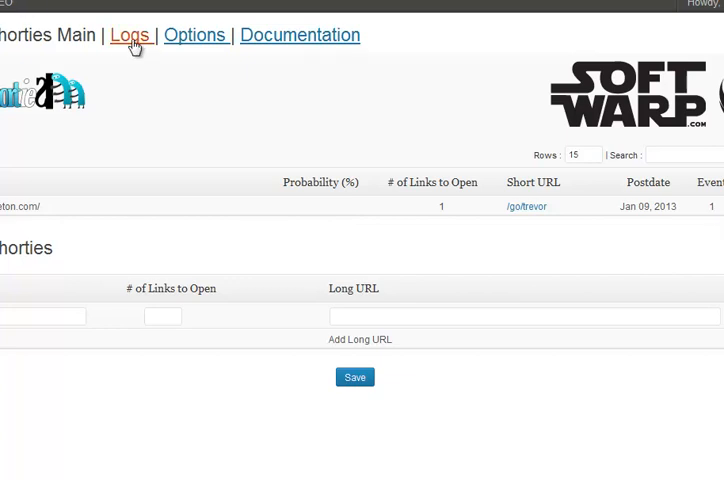
View the Logs page listing the trevor click with IP and referrer
{"action": "left_click", "coordinate": [129, 35]}
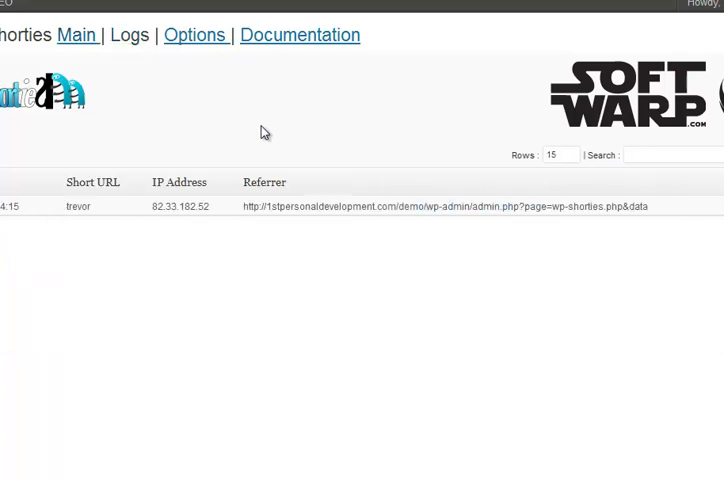
{"action": "mouse_move", "coordinate": [143, 214]}
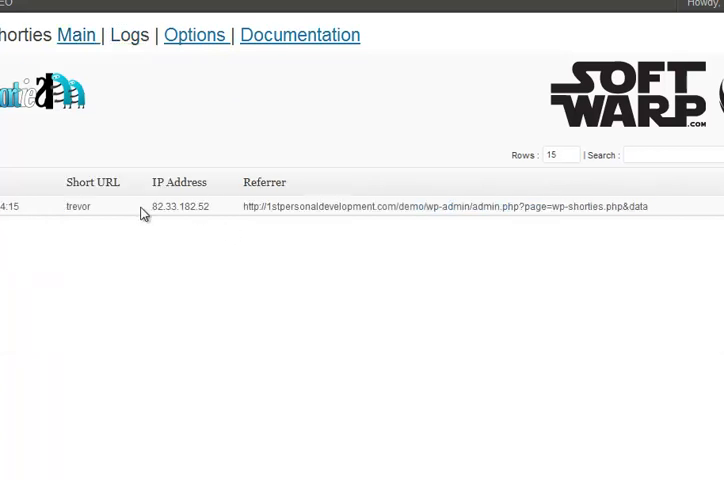
{"action": "mouse_move", "coordinate": [220, 218]}
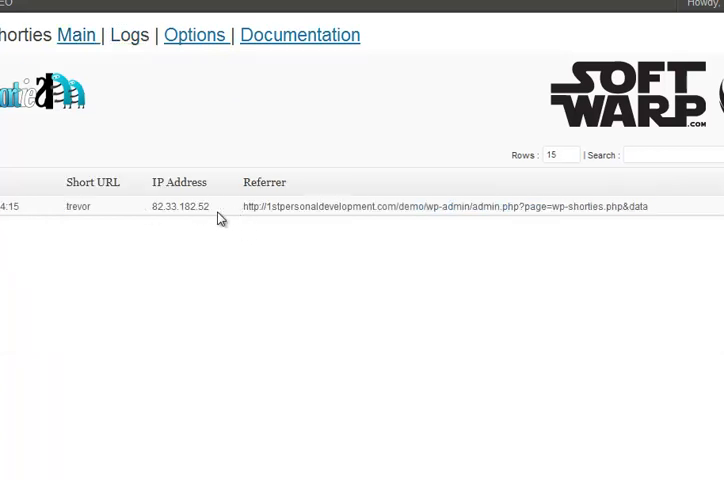
{"action": "mouse_move", "coordinate": [169, 228]}
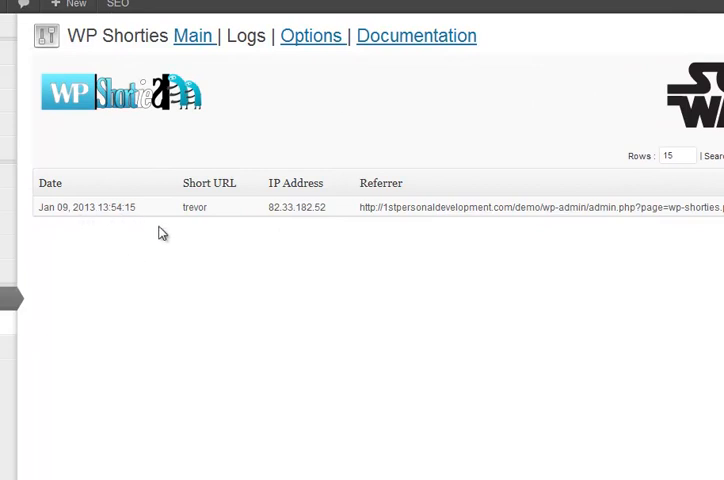
{"action": "mouse_move", "coordinate": [294, 277]}
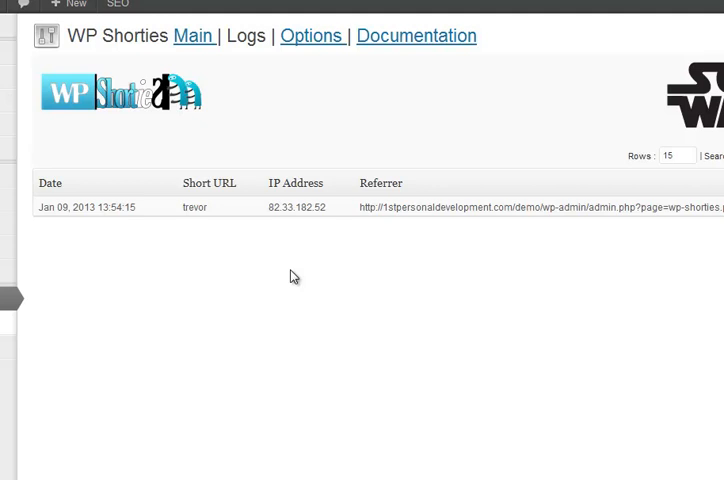
{"action": "mouse_move", "coordinate": [287, 242]}
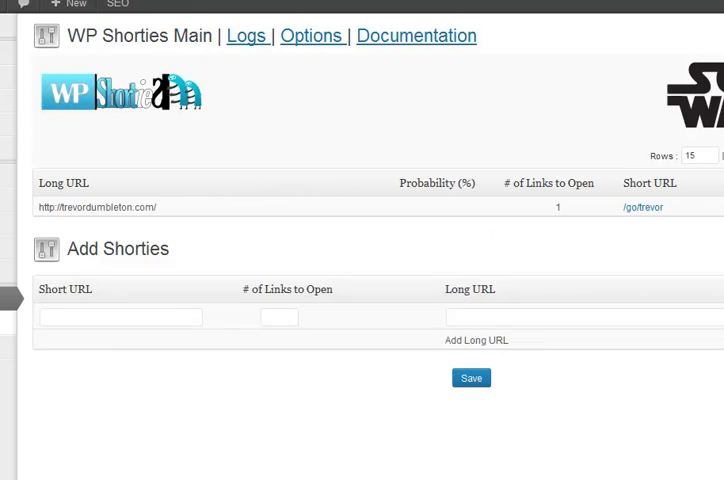
{"action": "mouse_move", "coordinate": [322, 164]}
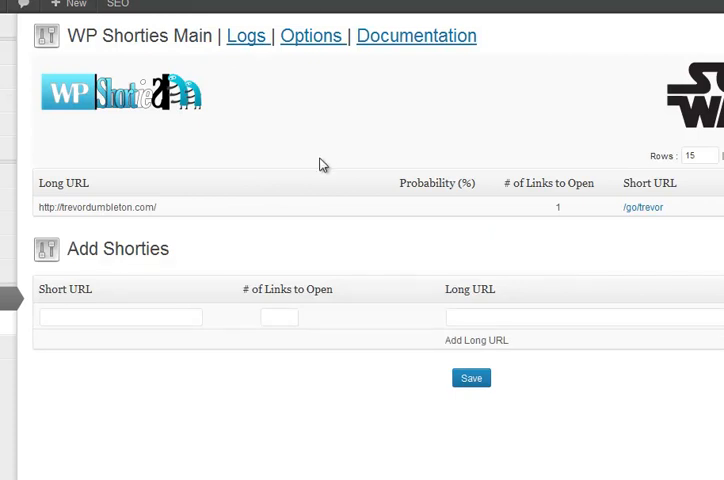
{"action": "mouse_move", "coordinate": [314, 152]}
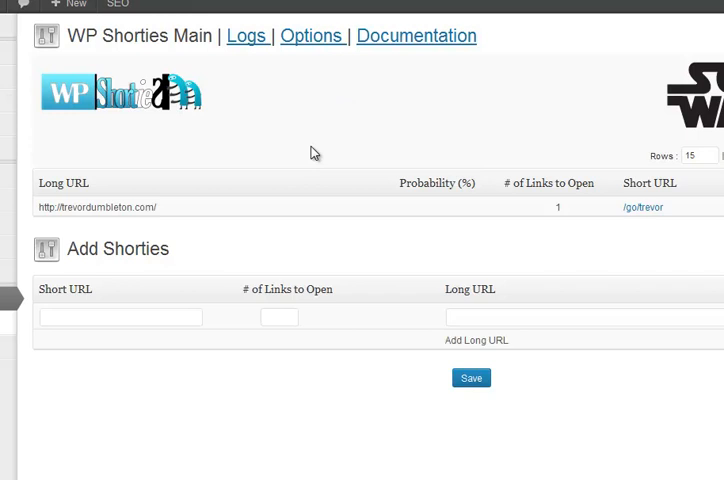
{"action": "mouse_move", "coordinate": [363, 164]}
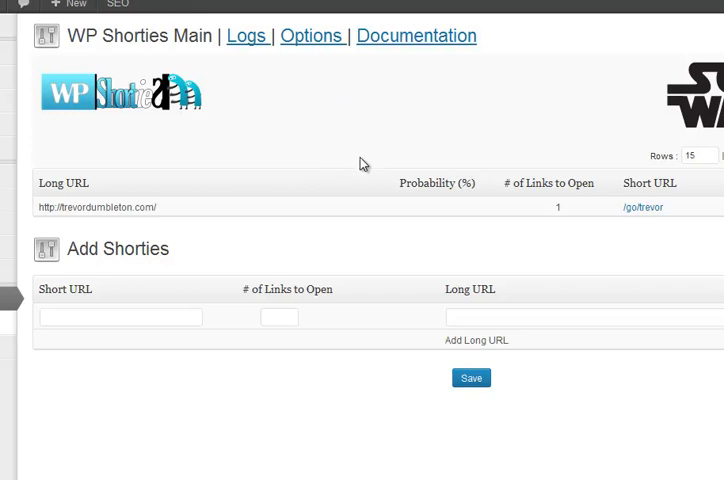
{"action": "mouse_move", "coordinate": [653, 207]}
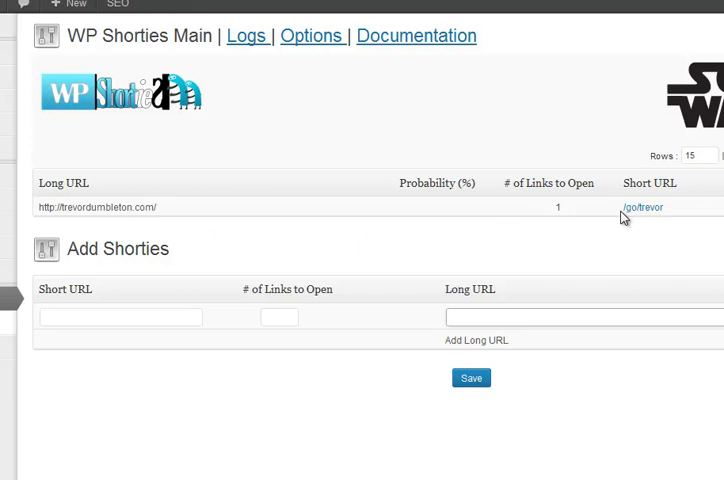
{"action": "mouse_move", "coordinate": [447, 229]}
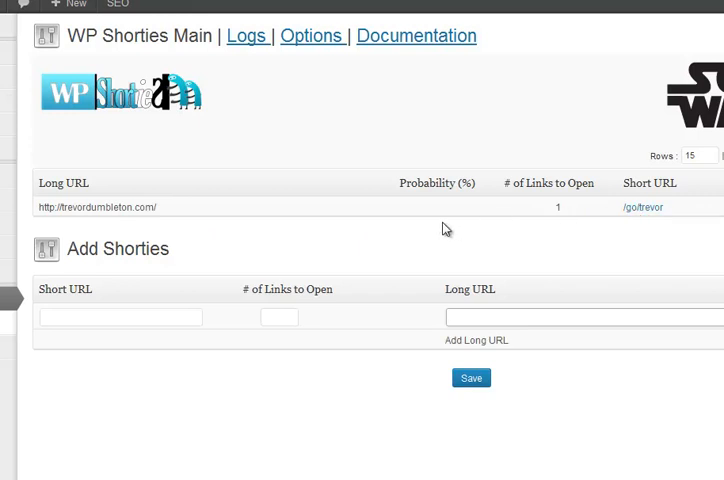